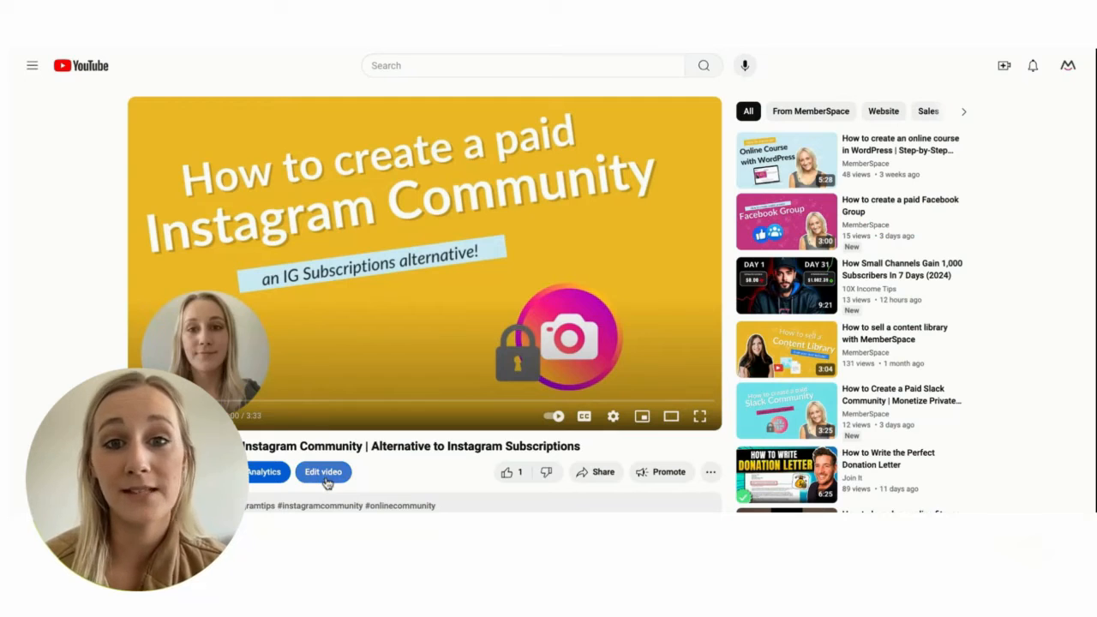
Open the Instagram Community video's edit details to reach its visibility settings.
{"action": "left_click", "coordinate": [324, 471]}
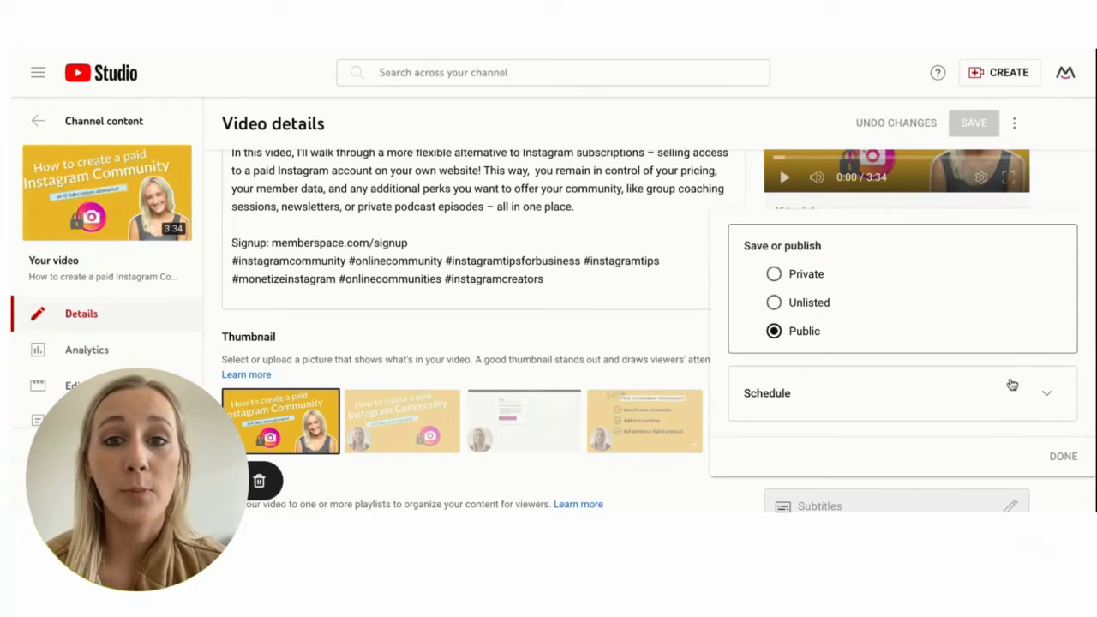
Switch the video's visibility from Public to Unlisted and confirm with Done.
{"action": "left_click", "coordinate": [773, 302]}
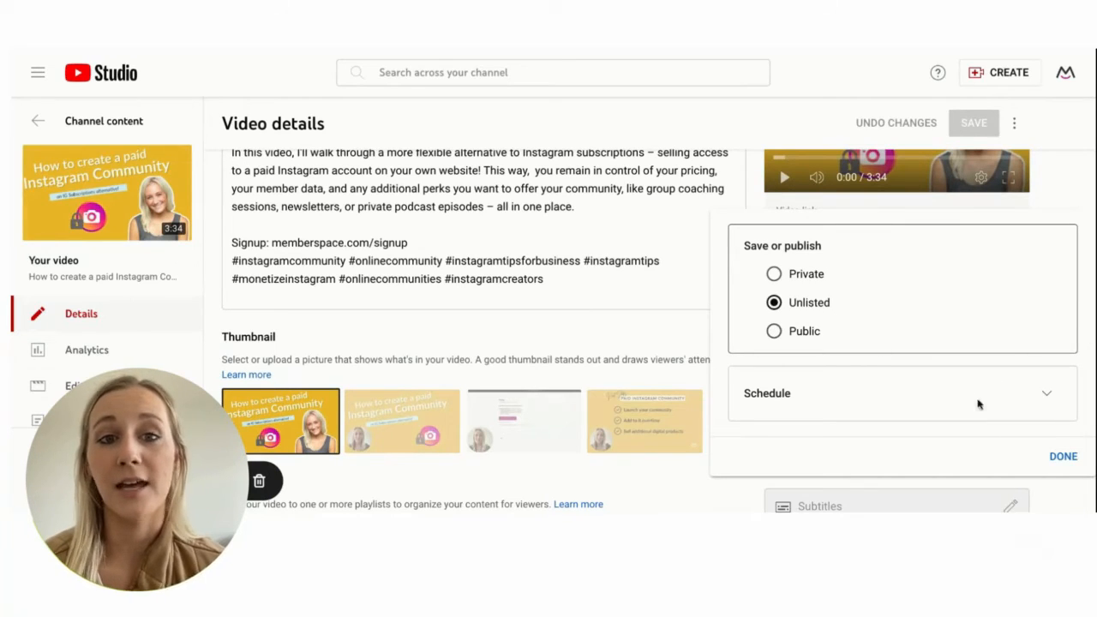
{"action": "left_click", "coordinate": [1063, 456]}
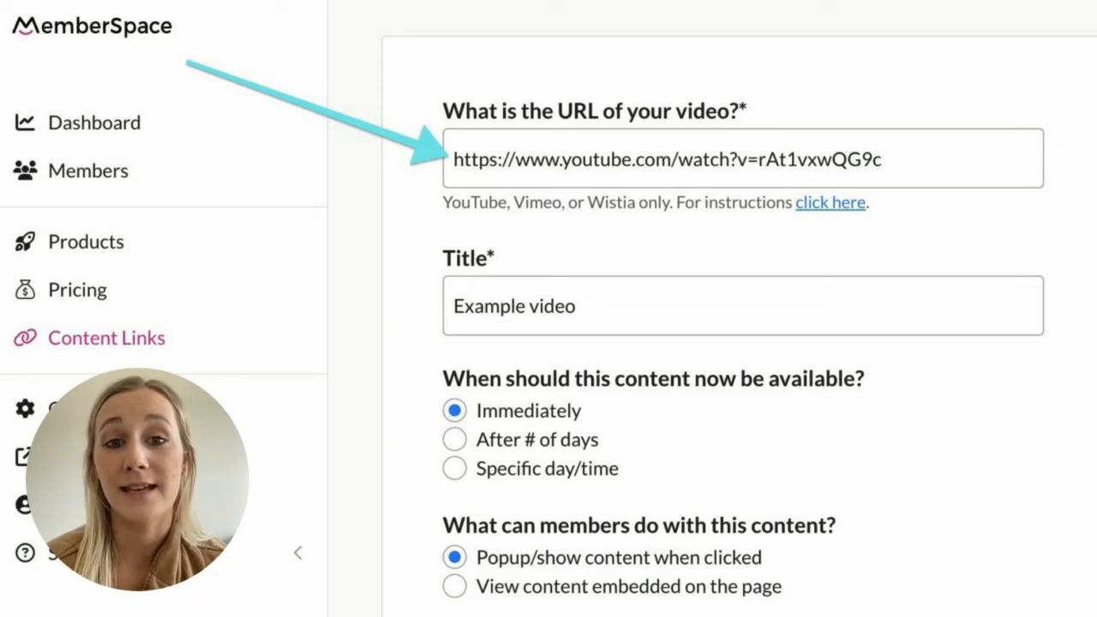
Add the YouTube URL as content link 'Example video', available immediately as a popup.
{"action": "left_click", "coordinate": [77, 289]}
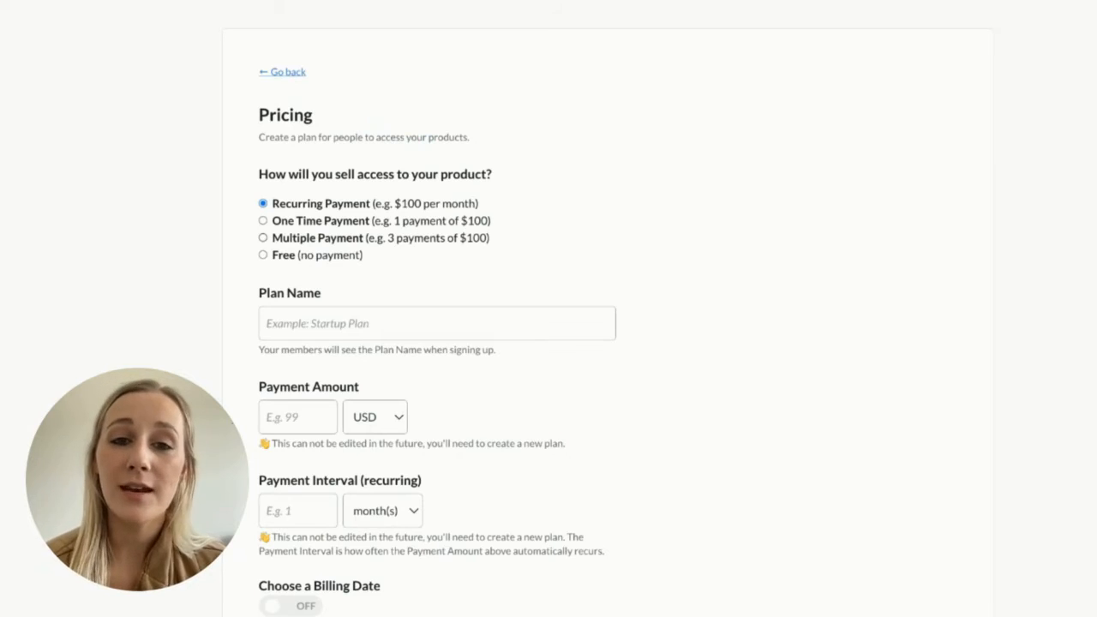
{"action": "mouse_move", "coordinate": [347, 298]}
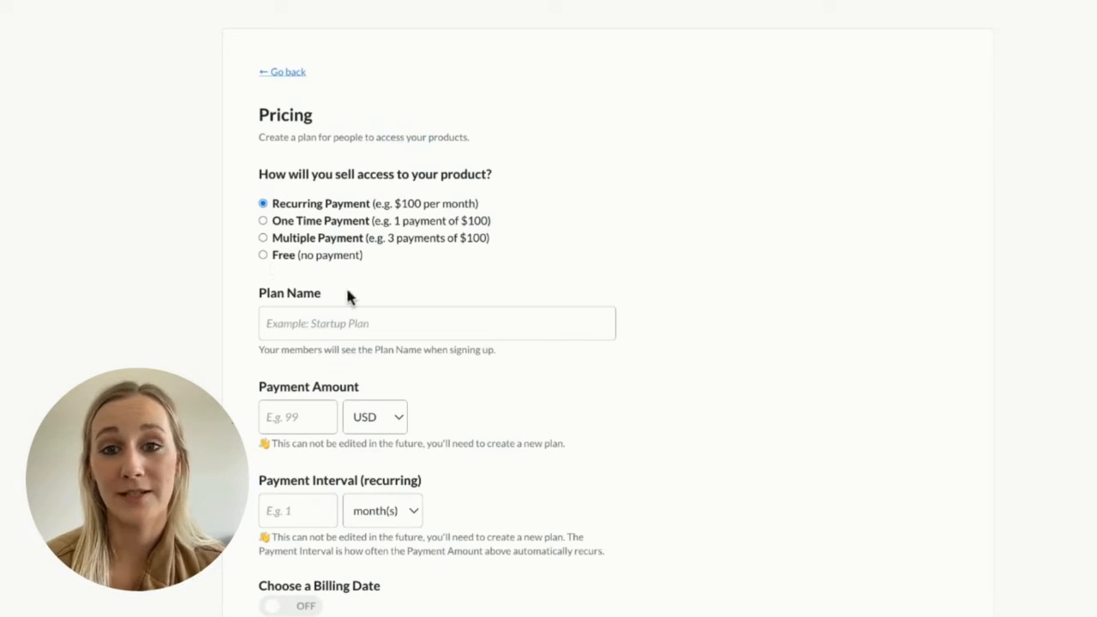
Keep Recurring Payment and start typing 'My' as the plan name.
{"action": "type", "text": "My"}
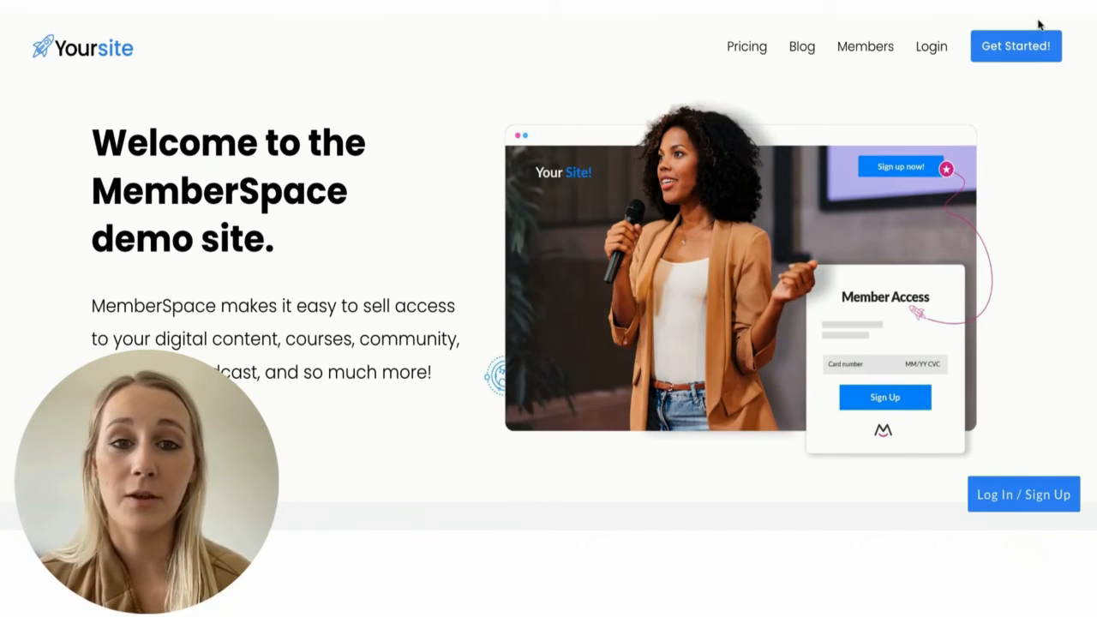
Submit the demo site's sign-up form empty, triggering first name and email errors.
{"action": "left_click", "coordinate": [1022, 494]}
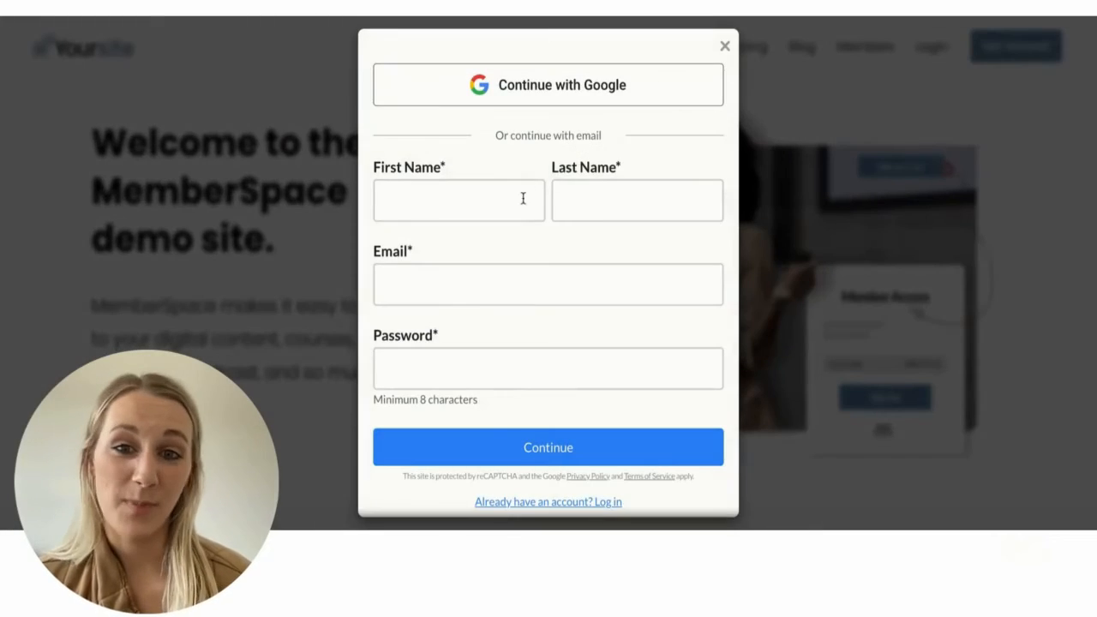
{"action": "left_click", "coordinate": [547, 447]}
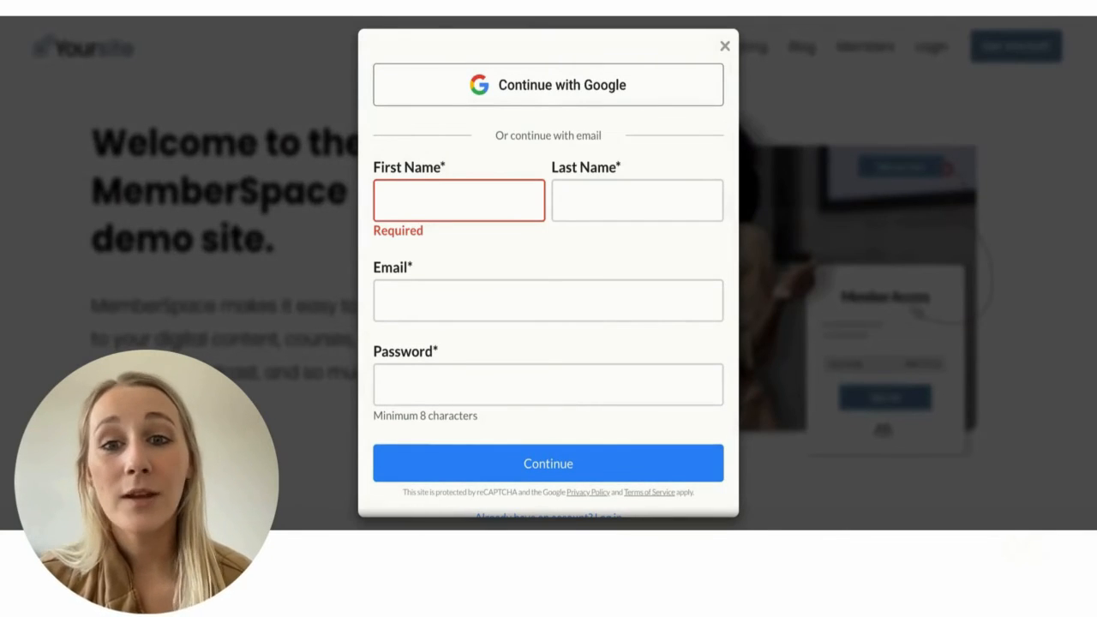
{"action": "left_click", "coordinate": [547, 462]}
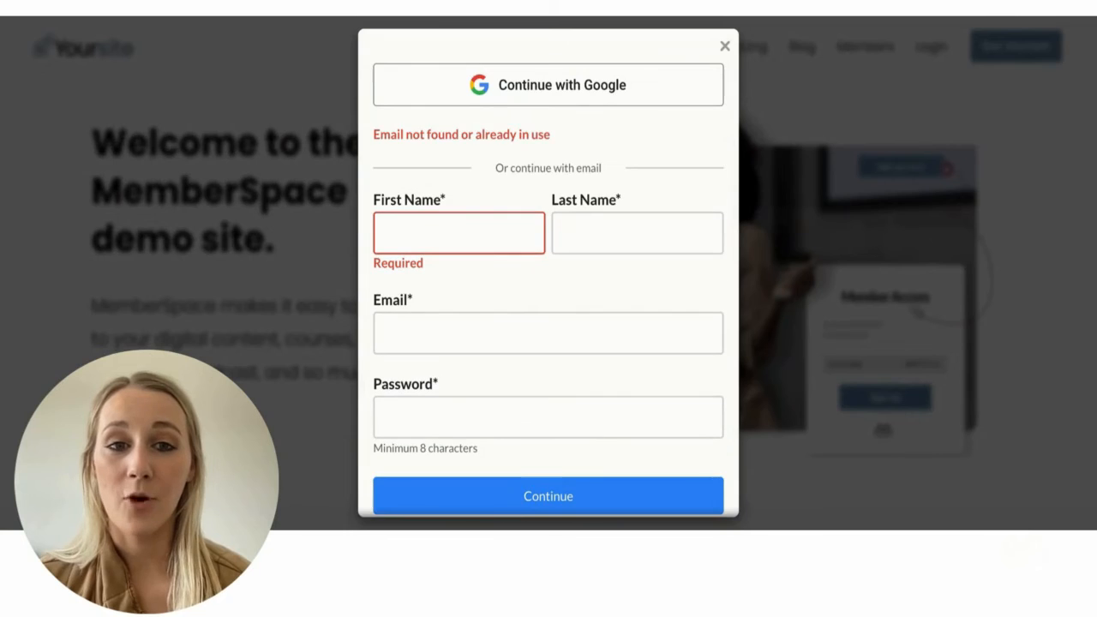